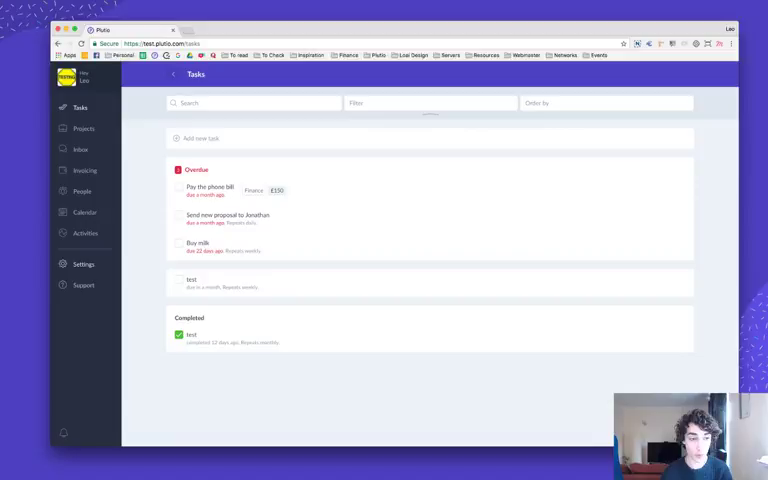
Go to Settings > Permissions to show the Client, Contractor and Teammate roles
{"action": "left_click", "coordinate": [82, 264]}
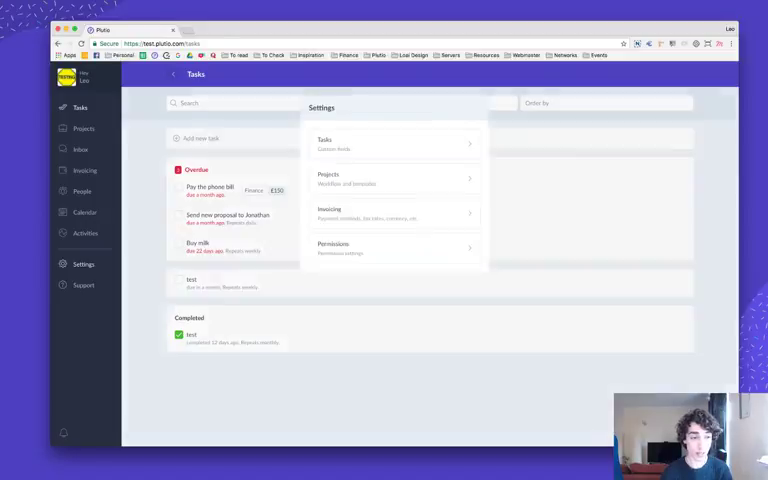
{"action": "left_click", "coordinate": [396, 246]}
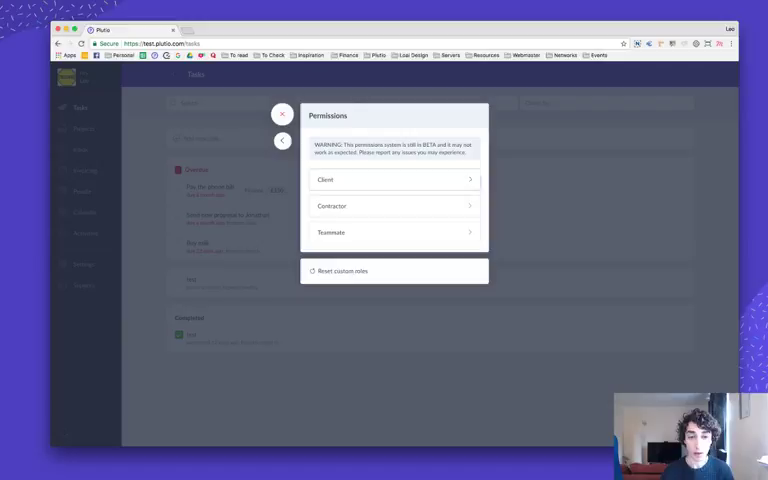
Switch on View all files and Delete files for the Teammate role, then return to the roles list
{"action": "left_click", "coordinate": [392, 232]}
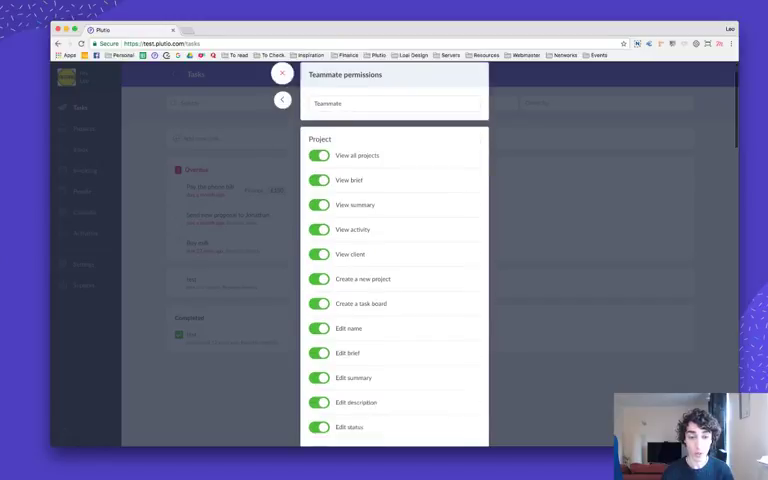
{"action": "scroll", "scroll_direction": "down", "scroll_amount": 3}
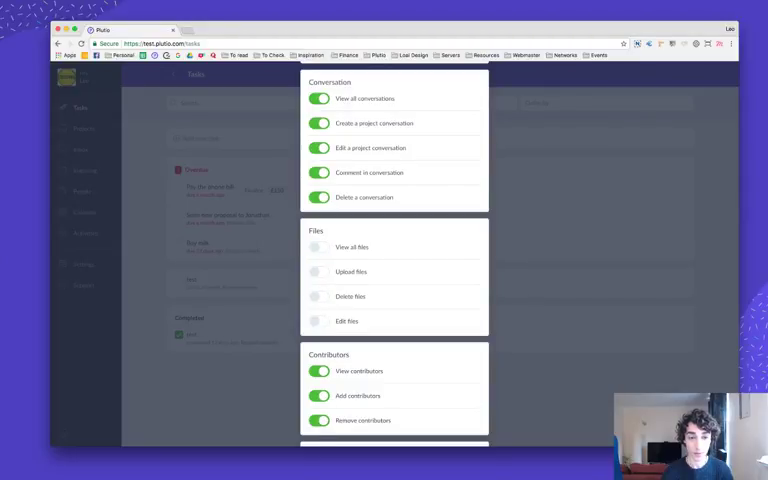
{"action": "left_click", "coordinate": [320, 296]}
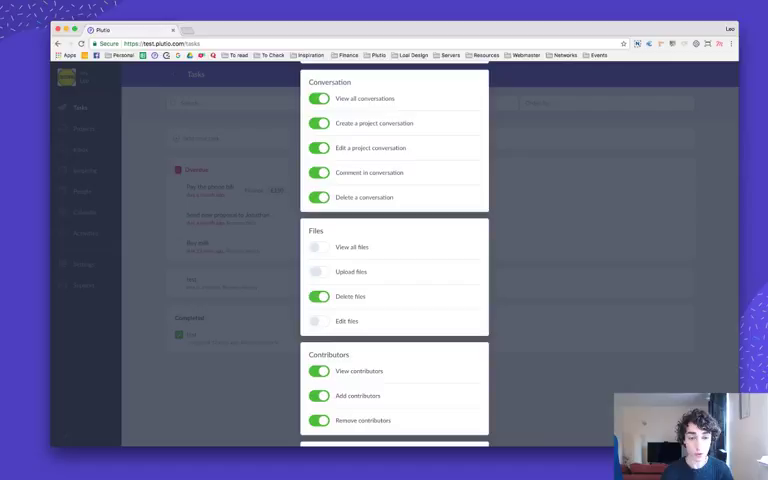
{"action": "left_click", "coordinate": [318, 246]}
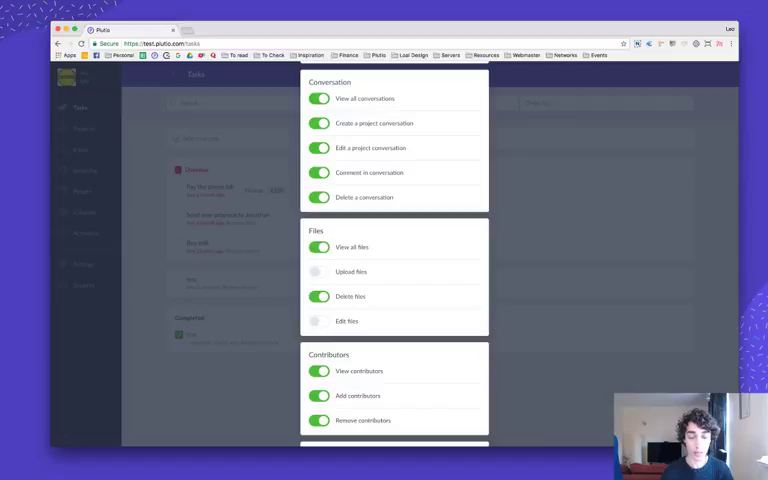
{"action": "left_click", "coordinate": [318, 272]}
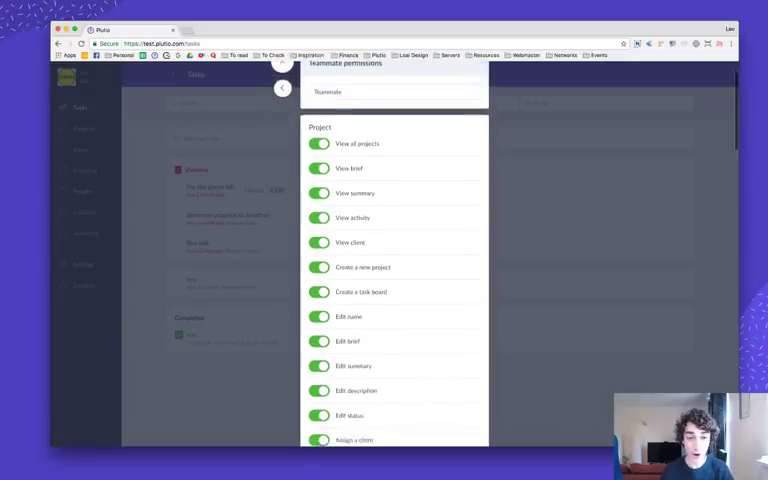
{"action": "scroll", "scroll_direction": "down", "scroll_amount": 3}
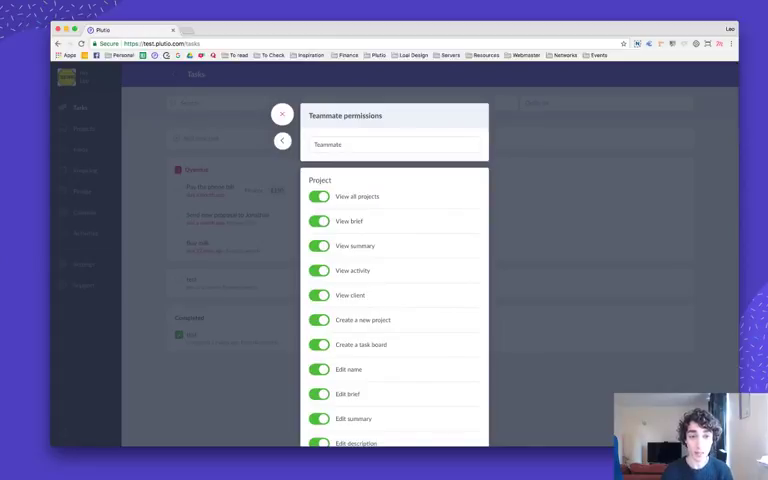
{"action": "left_click", "coordinate": [284, 140]}
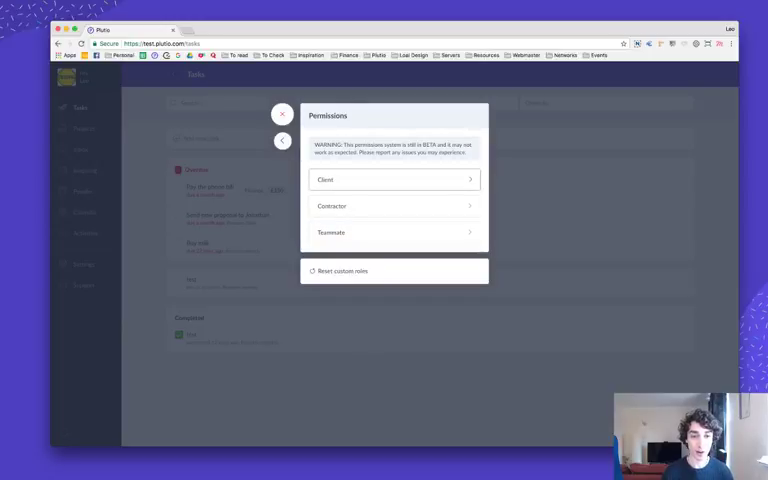
{"action": "left_click", "coordinate": [394, 180]}
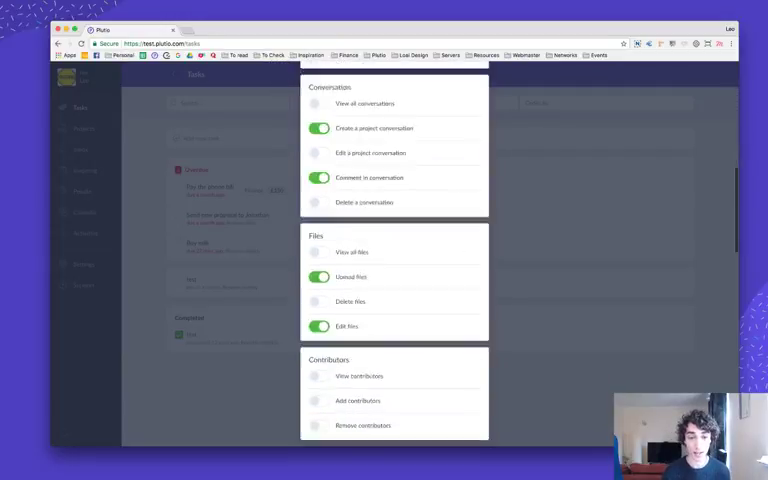
{"action": "scroll", "scroll_direction": "down", "scroll_amount": 3}
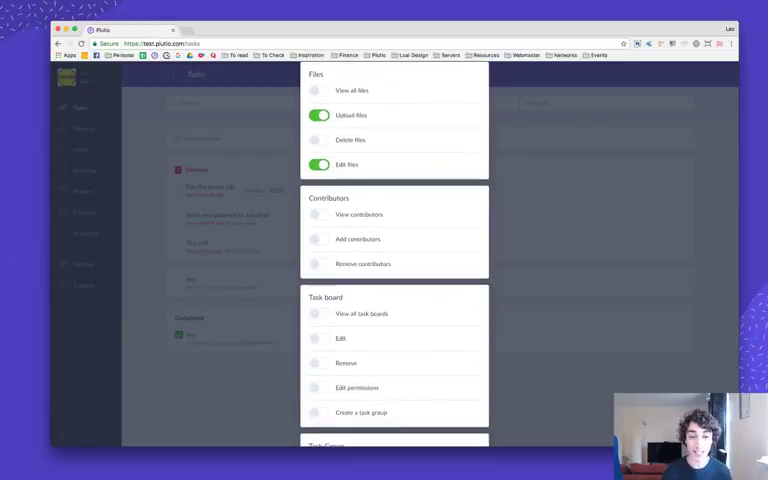
{"action": "scroll", "scroll_direction": "down", "scroll_amount": 3}
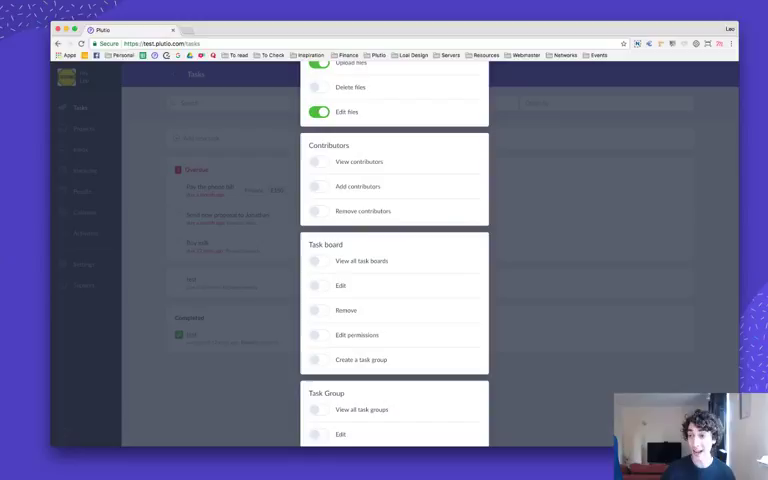
{"action": "scroll", "scroll_direction": "down", "scroll_amount": 3}
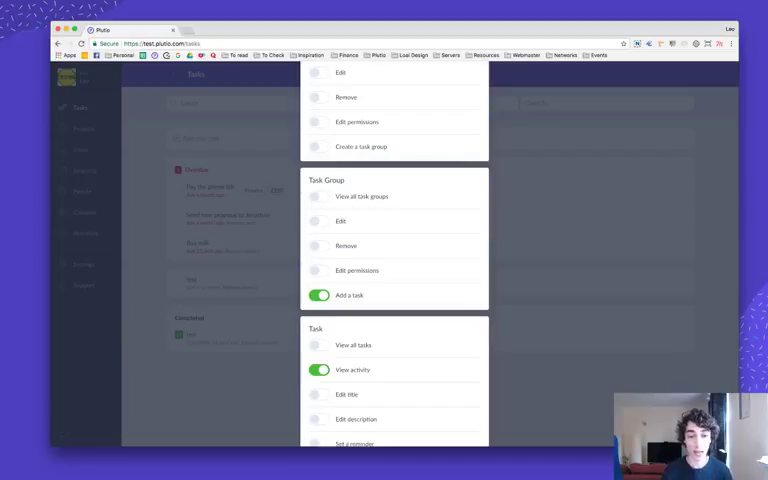
{"action": "scroll", "scroll_direction": "down", "scroll_amount": 3}
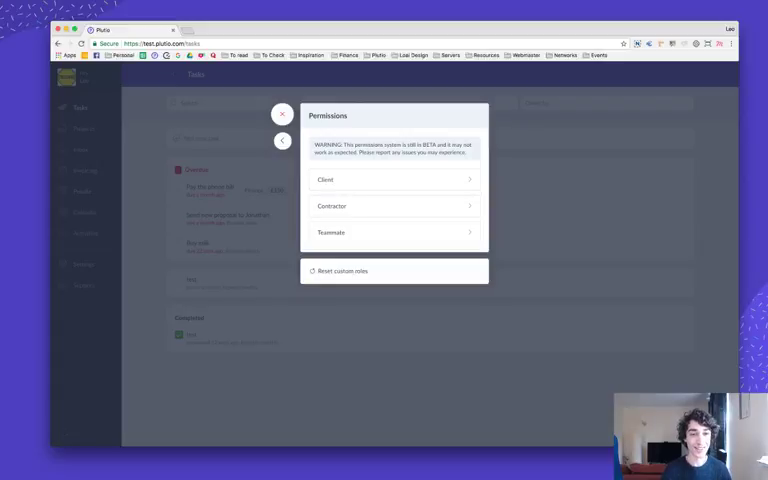
Leave settings and show the Tomato project's task boards
{"action": "left_click", "coordinate": [282, 112]}
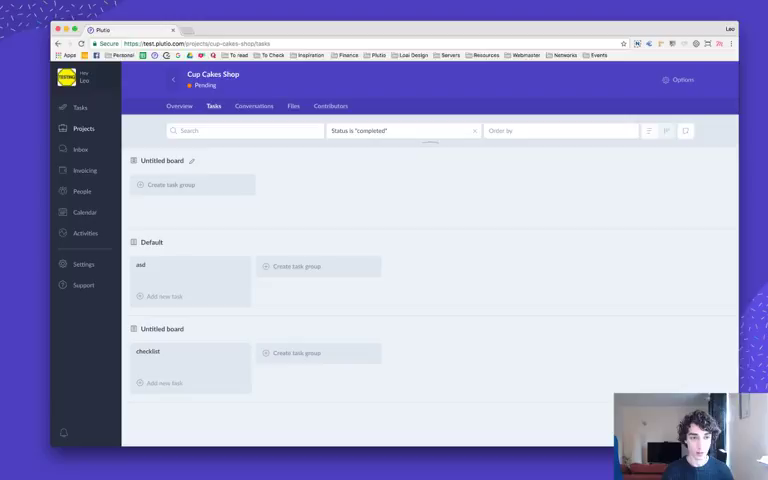
{"action": "left_click", "coordinate": [84, 128]}
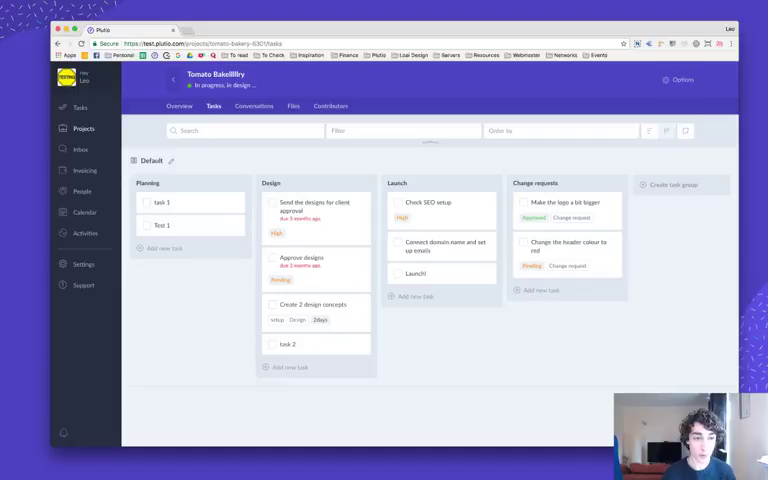
In the Default board's permissions, let the contractor view the board while leaving task group creation off
{"action": "left_click", "coordinate": [170, 160]}
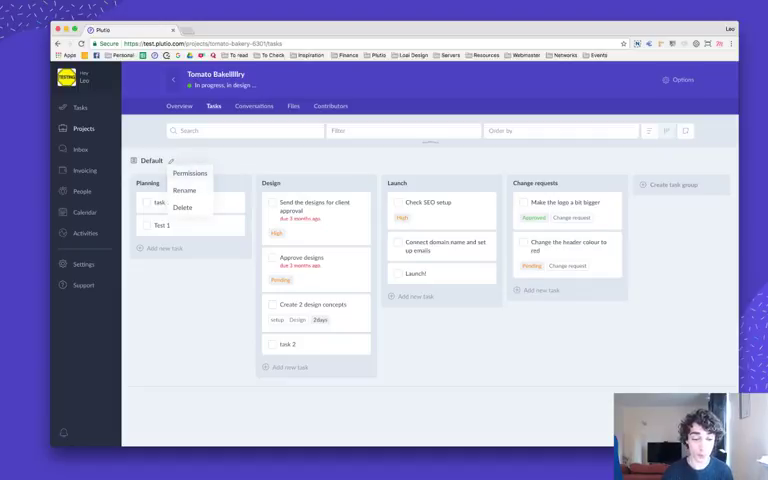
{"action": "left_click", "coordinate": [190, 172]}
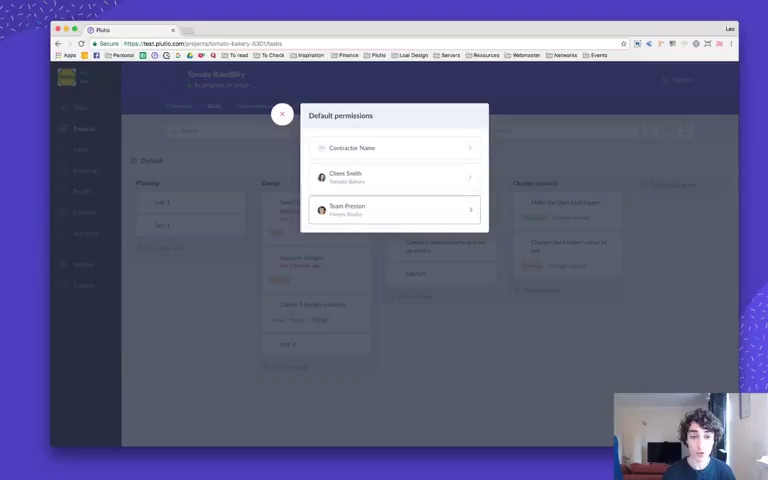
{"action": "left_click", "coordinate": [396, 148]}
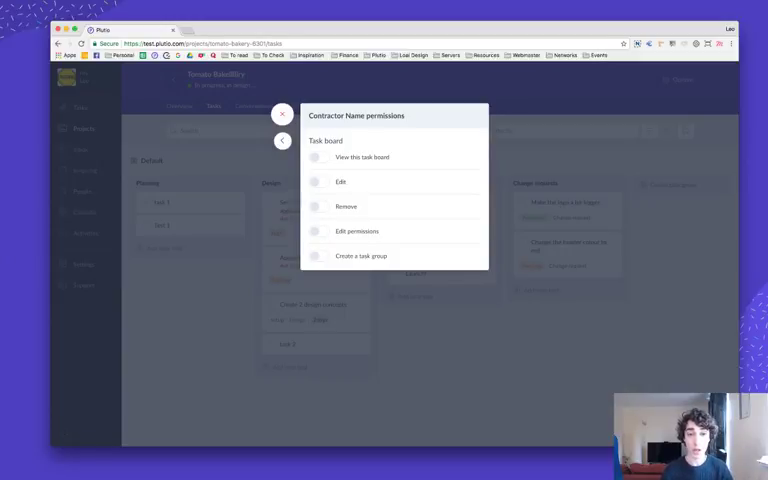
{"action": "left_click", "coordinate": [316, 156]}
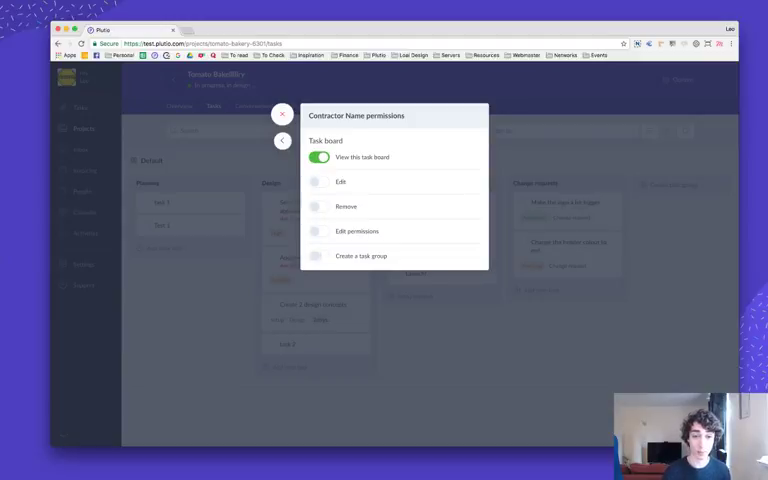
{"action": "left_click", "coordinate": [318, 256]}
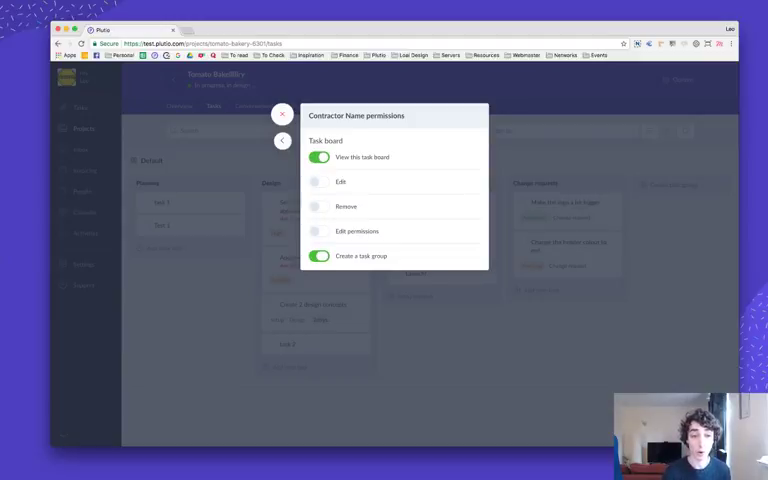
{"action": "left_click", "coordinate": [320, 256]}
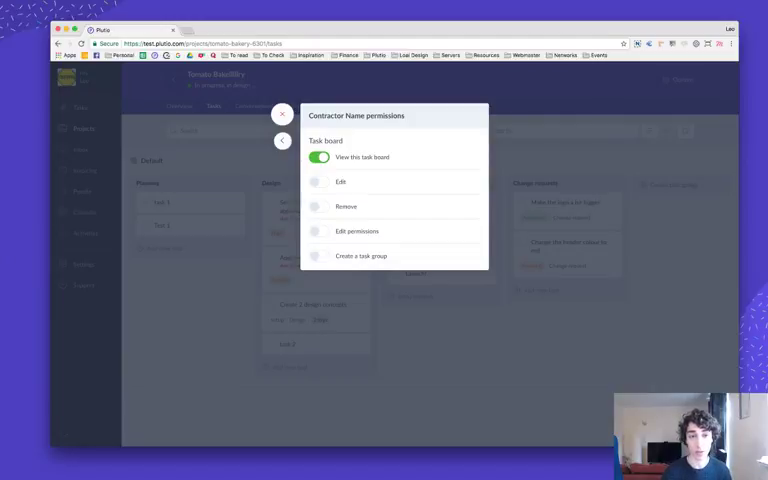
{"action": "left_click", "coordinate": [282, 112]}
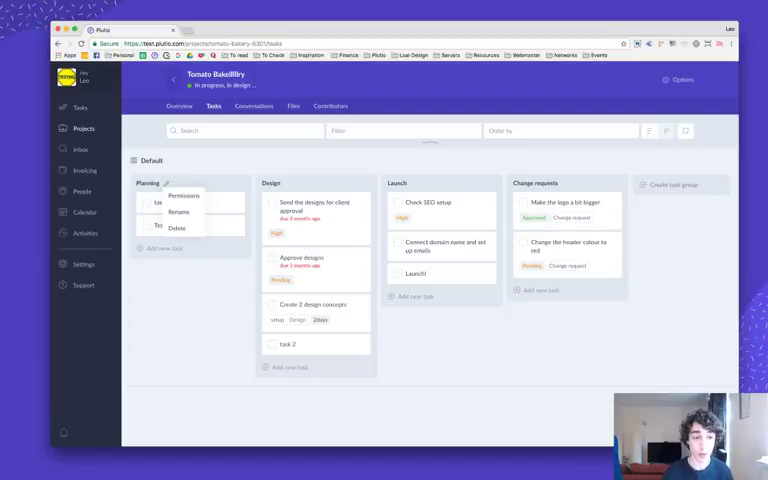
In the Planning group's permissions, confirm the contractor can add tasks
{"action": "left_click", "coordinate": [184, 196]}
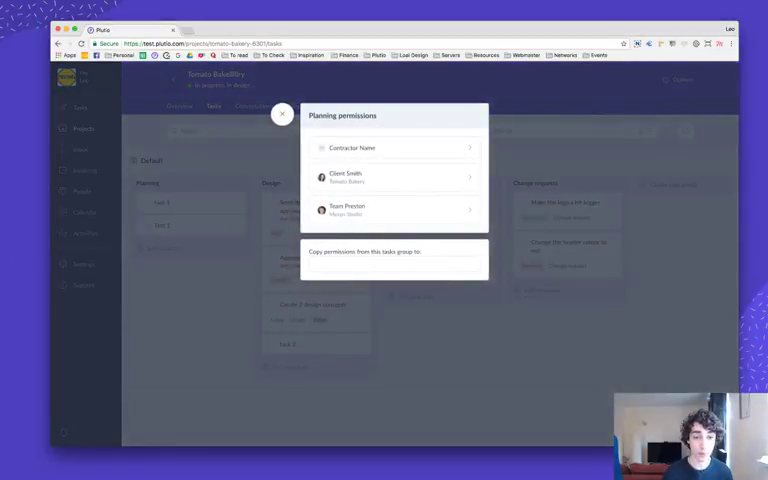
{"action": "left_click", "coordinate": [394, 148]}
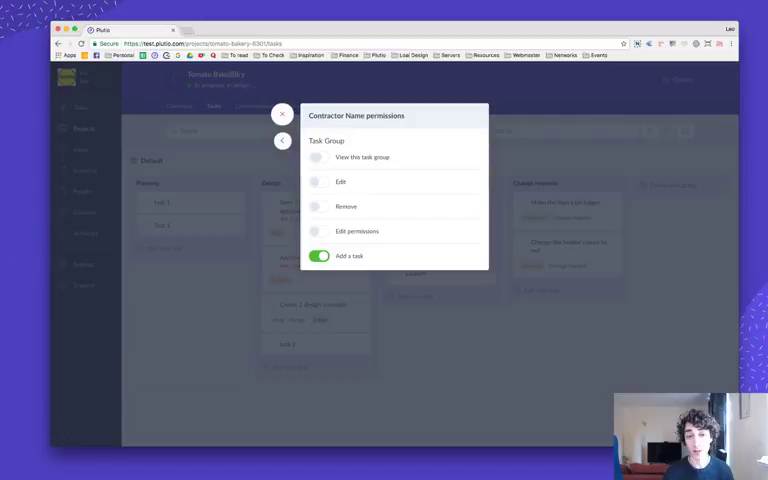
{"action": "left_click", "coordinate": [282, 112]}
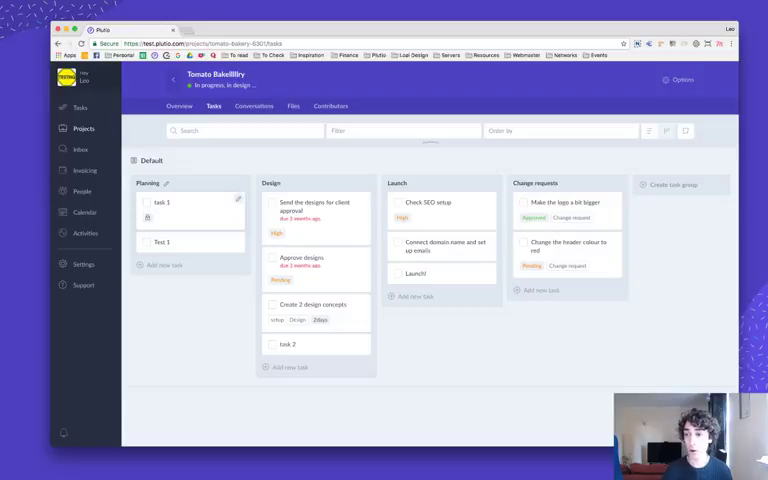
{"action": "left_click", "coordinate": [160, 204]}
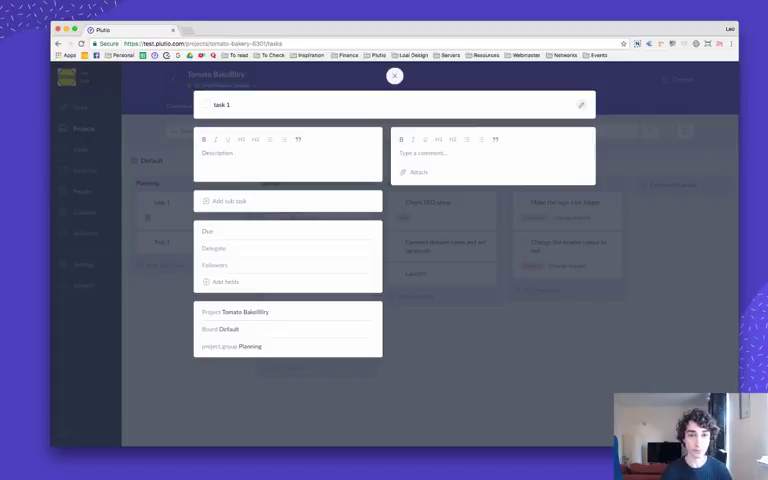
{"action": "left_click", "coordinate": [394, 76]}
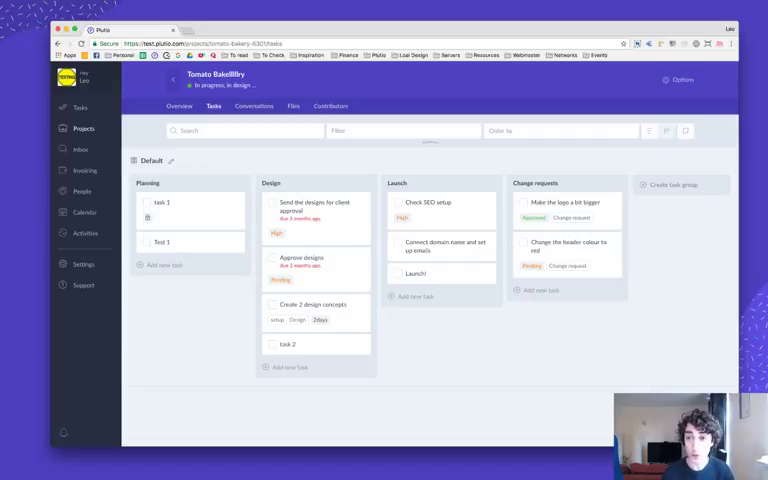
Bring up the Tomato project's permissions and reach the 'Copy permissions to' section
{"action": "left_click", "coordinate": [680, 80]}
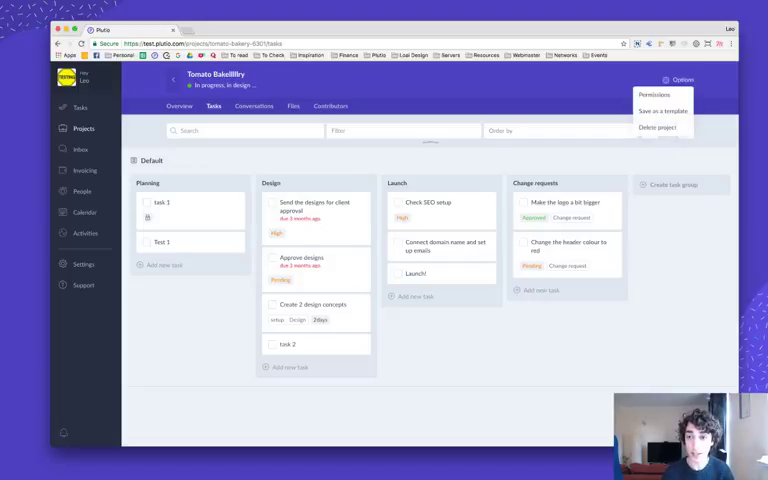
{"action": "left_click", "coordinate": [654, 94]}
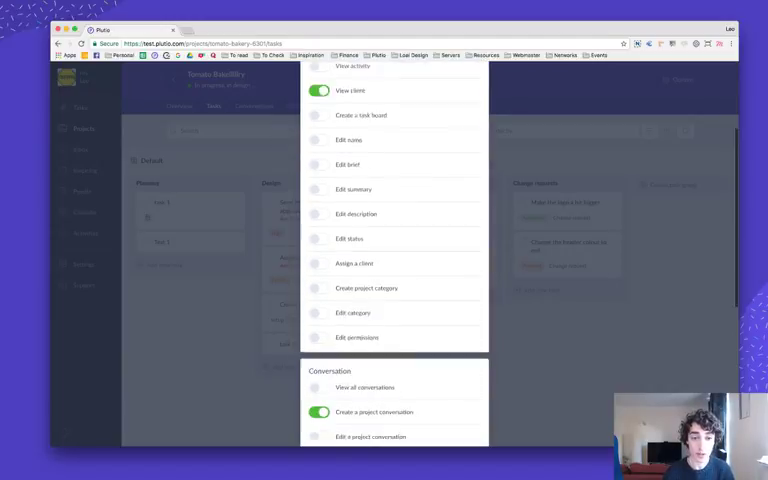
{"action": "scroll", "scroll_direction": "down", "scroll_amount": 3}
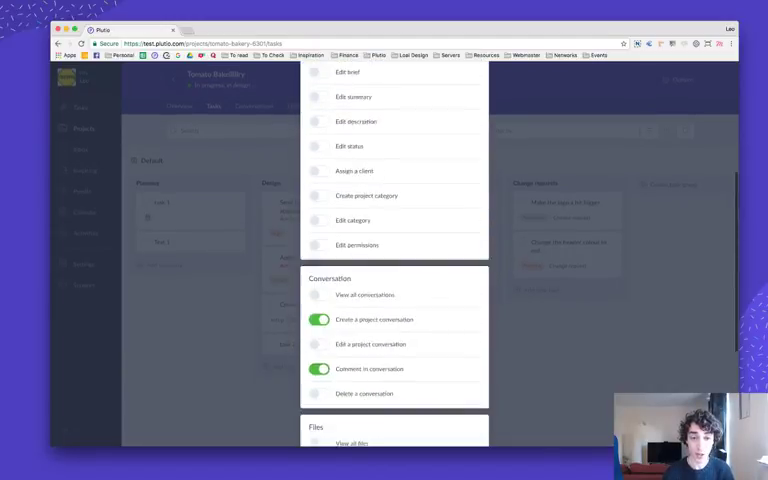
{"action": "scroll", "scroll_direction": "down", "scroll_amount": 3}
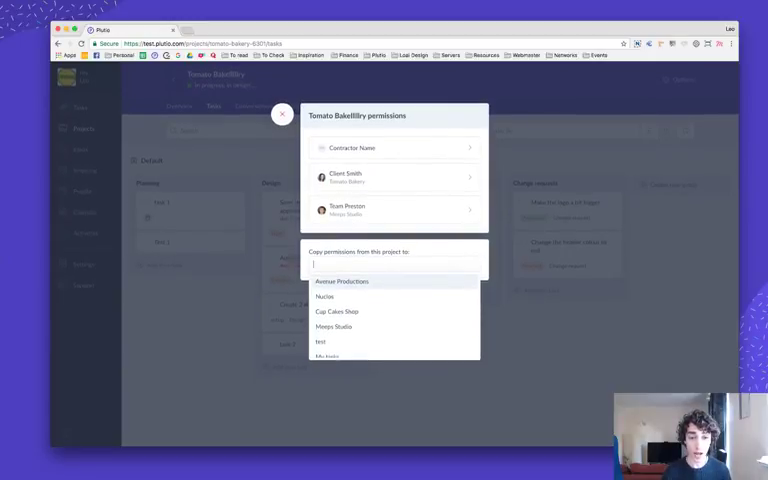
Pick the target project and copy the Tomato project's permissions to it
{"action": "left_click", "coordinate": [336, 328]}
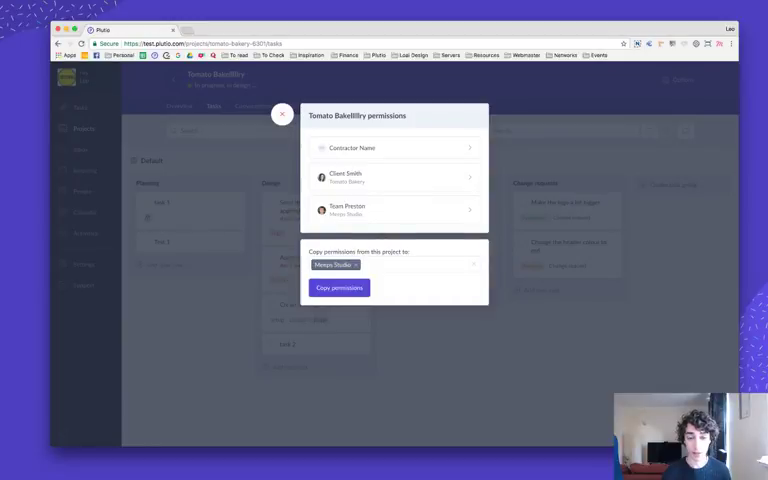
{"action": "left_click", "coordinate": [282, 114]}
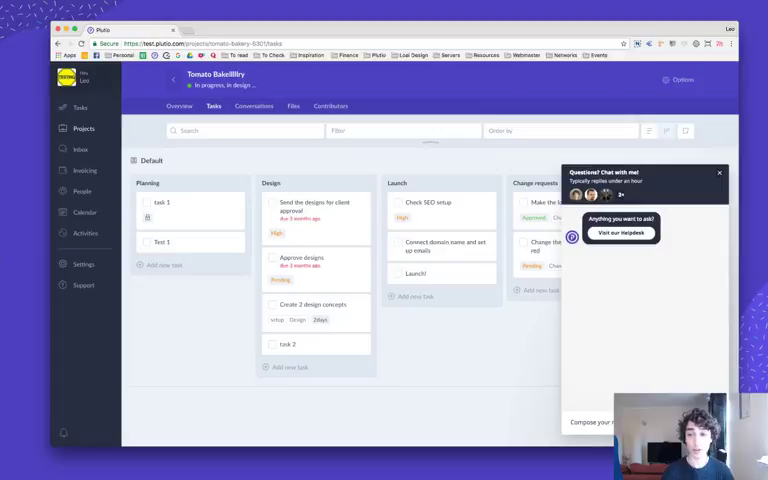
{"action": "left_click", "coordinate": [720, 172]}
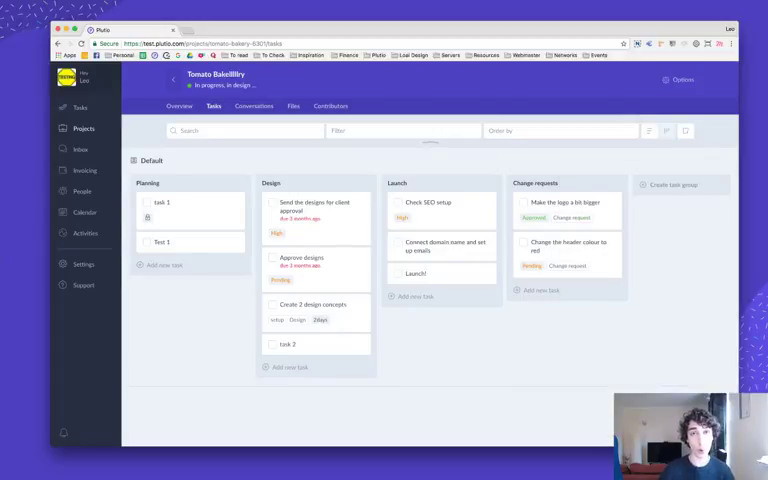